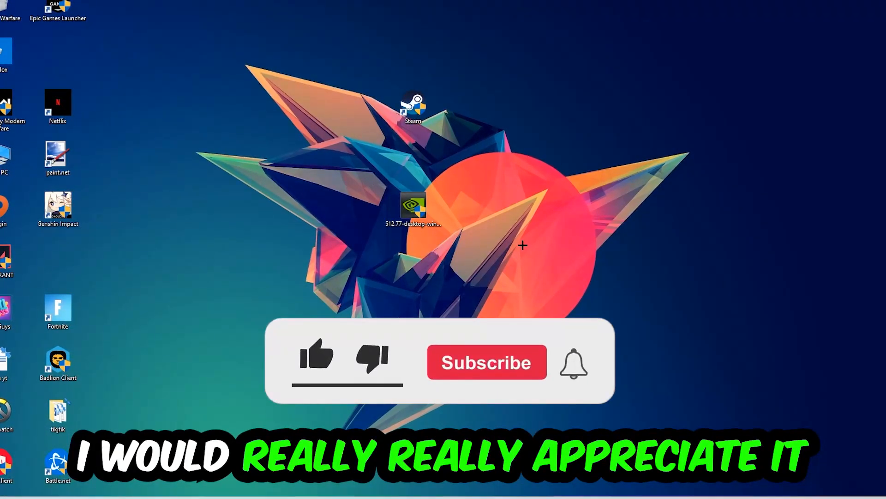
Bring up the taskbar context menu that lists Task Manager
click(315, 360)
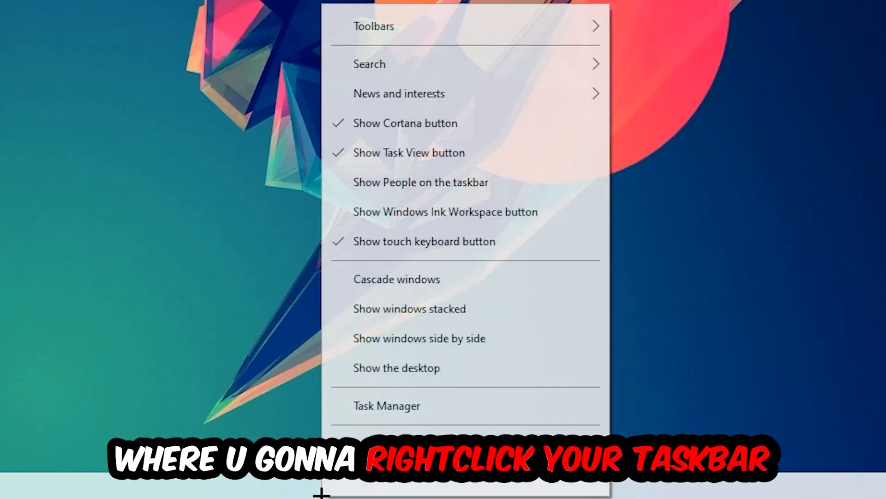
Launch Task Manager from the taskbar menu to show running processes
click(387, 405)
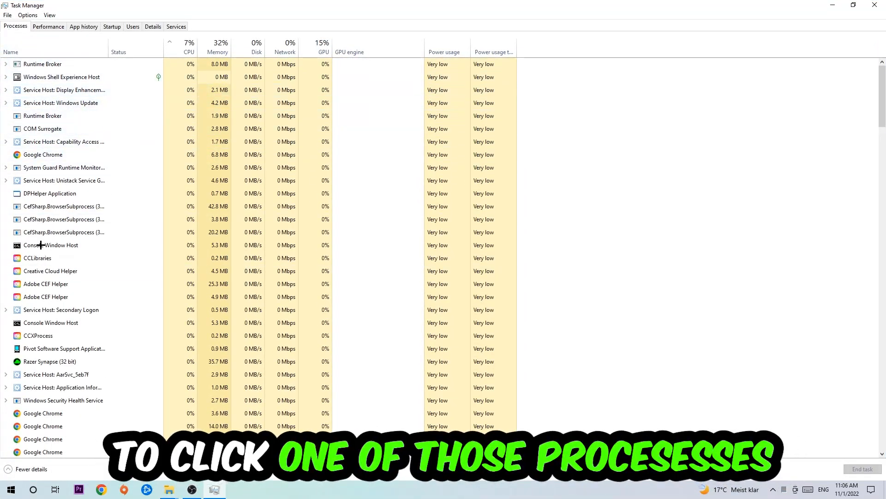
End the Google Chrome process from the Processes list
click(43, 154)
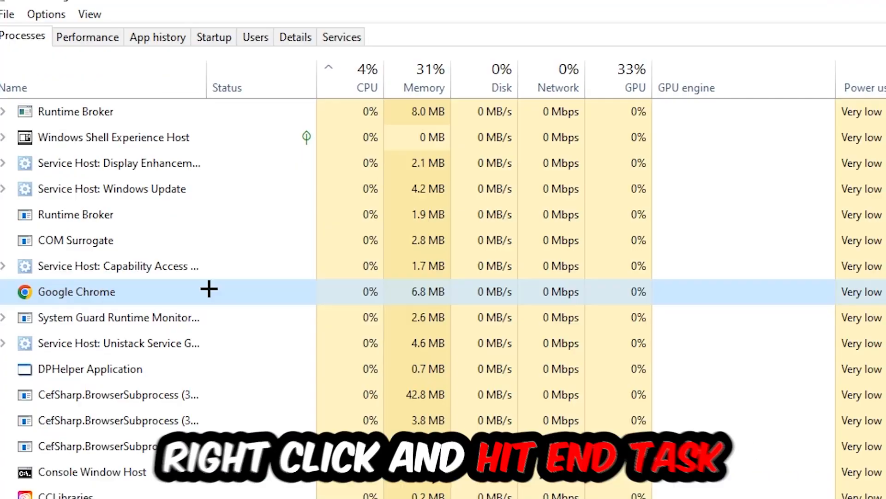
right_click(77, 291)
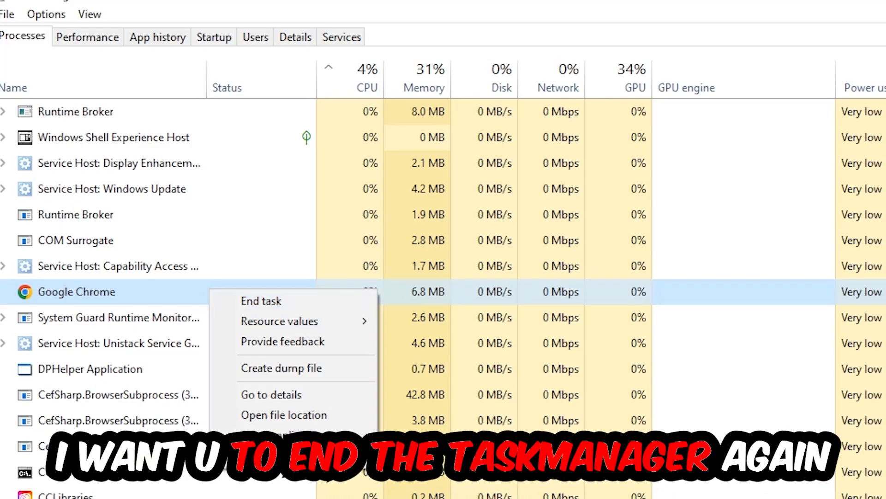
click(261, 300)
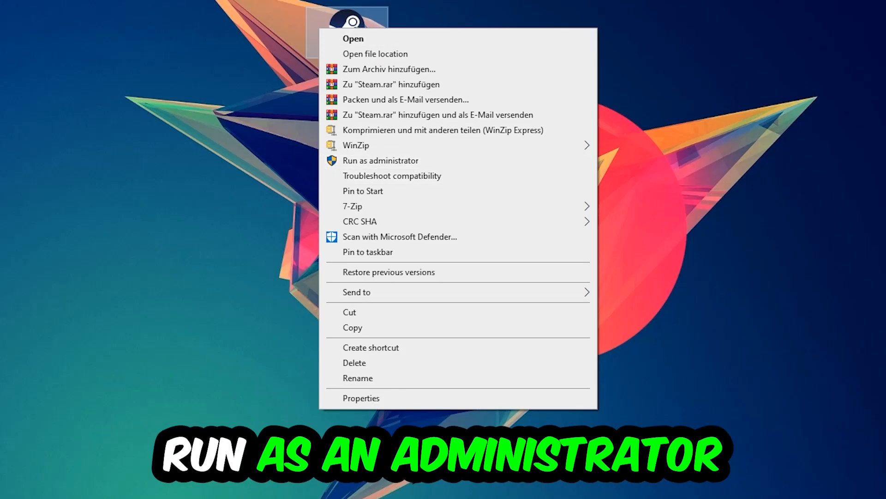
Run Steam as administrator from its desktop shortcut menu
click(380, 160)
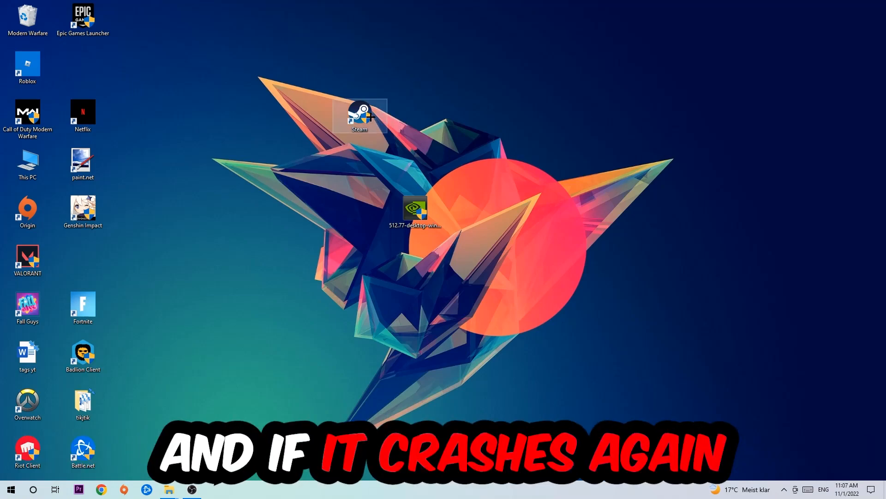
Set the Steam shortcut to Windows 8 compatibility mode and Run as administrator, then apply
right_click(359, 116)
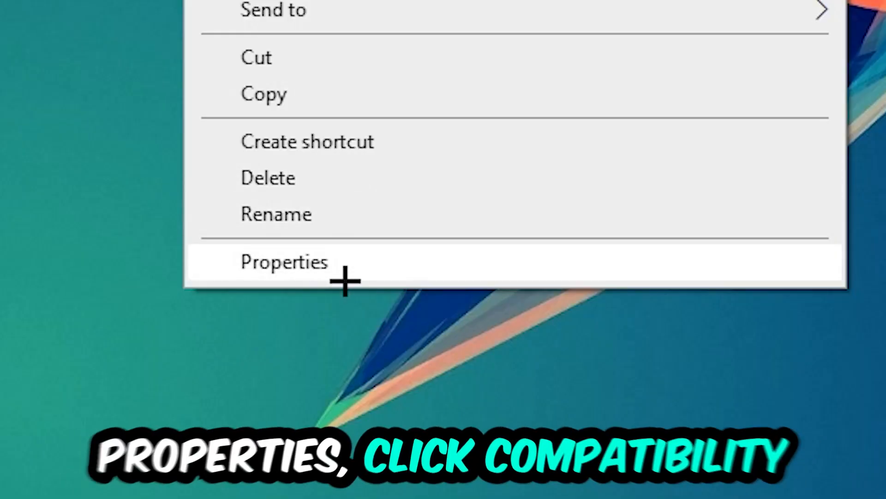
click(285, 261)
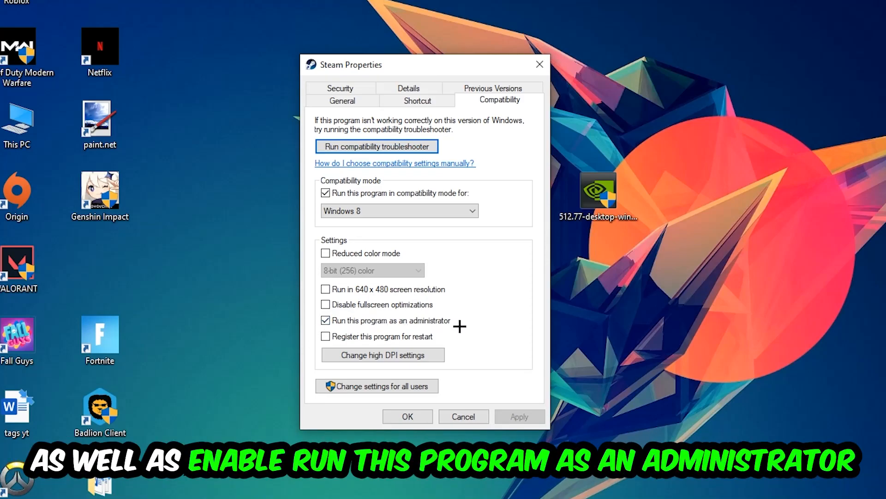
click(406, 417)
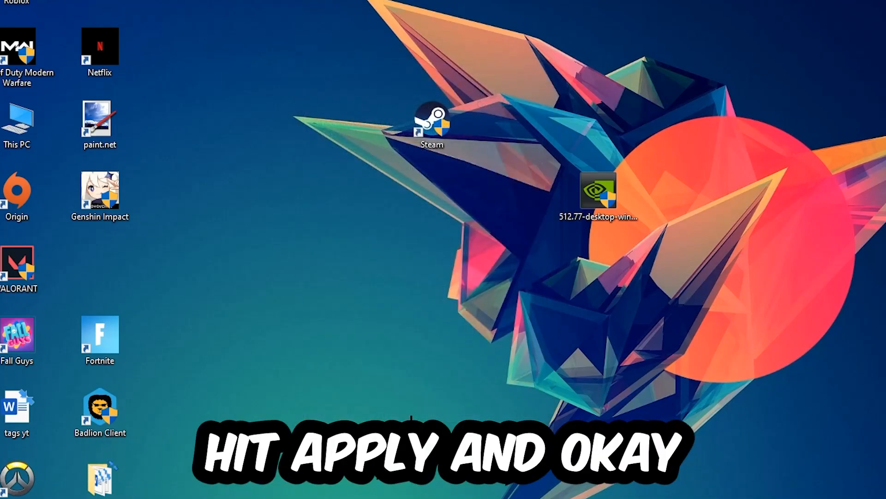